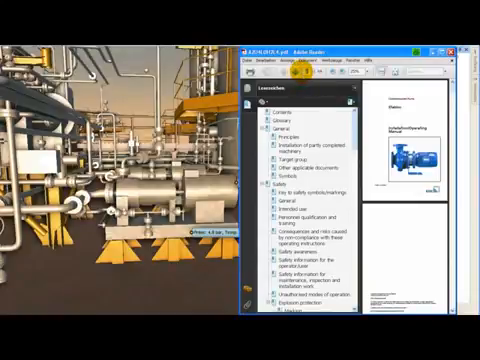
- Scroll down the bookmarks pane of the pump installation and operating manual
{"action": "scroll", "scroll_direction": "down", "scroll_amount": 3}
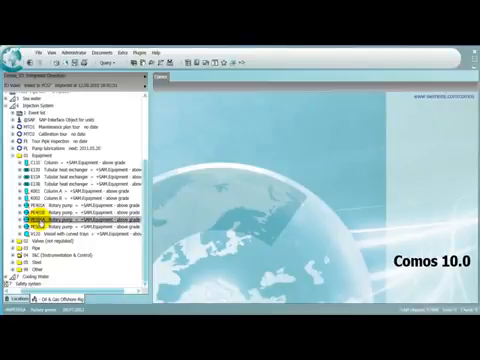
- Right-click the rotary pump under Injection System > Equipment to show its actions
{"action": "right_click", "coordinate": [60, 217]}
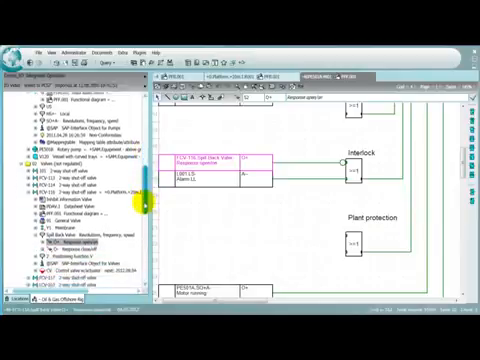
- Scroll the PFF.001 function diagram down to the interlock and plant protection blocks
{"action": "scroll", "scroll_direction": "down", "scroll_amount": 3}
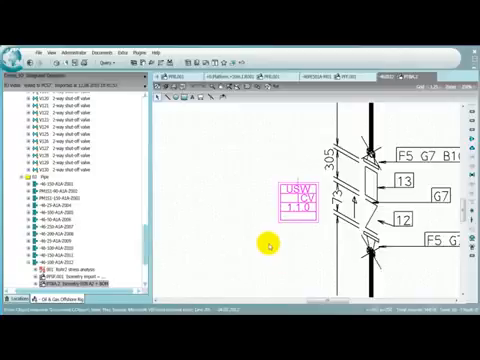
{"action": "mouse_move", "coordinate": [228, 193]}
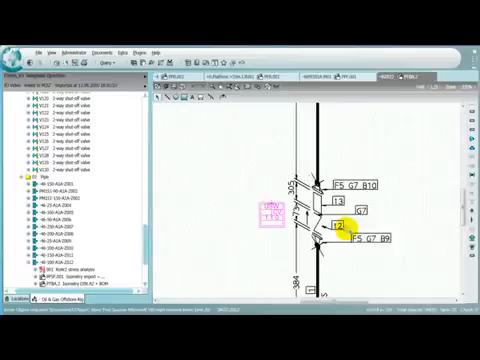
- Right-click a numbered part on the Isometry ISO A2 + BOM drawing
{"action": "right_click", "coordinate": [290, 200]}
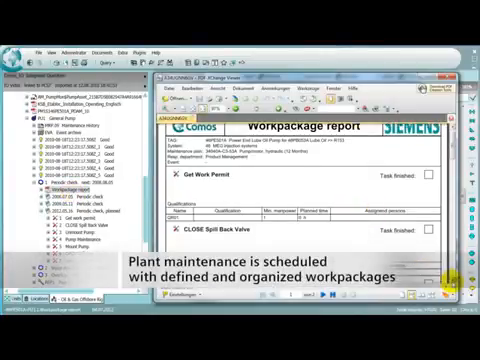
- Scroll down the work package report through its tasks, starting with getting the work permit
{"action": "scroll", "scroll_direction": "down", "scroll_amount": 3}
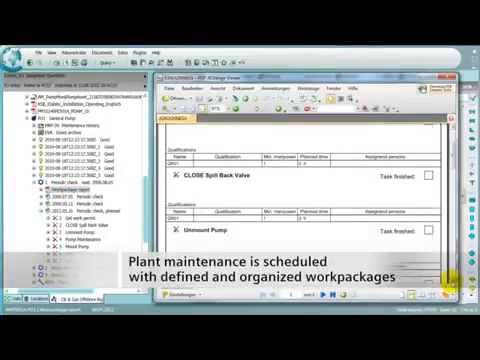
{"action": "scroll", "scroll_direction": "down", "scroll_amount": 3}
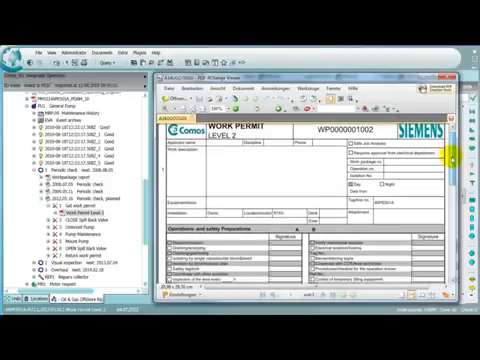
- Scroll the Level 2 work permit down to its approval and precautions-during-work sections
{"action": "scroll", "scroll_direction": "down", "scroll_amount": 3}
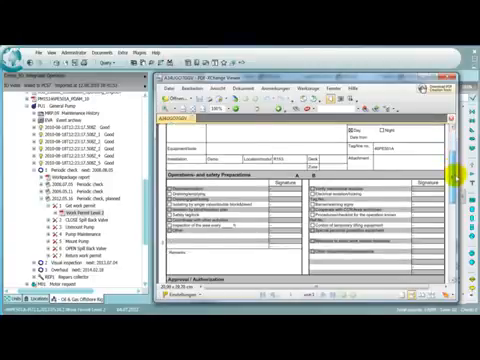
{"action": "scroll", "scroll_direction": "down", "scroll_amount": 3}
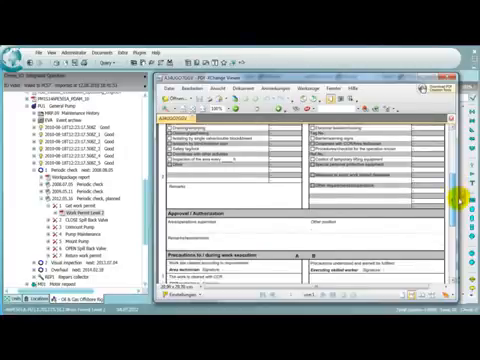